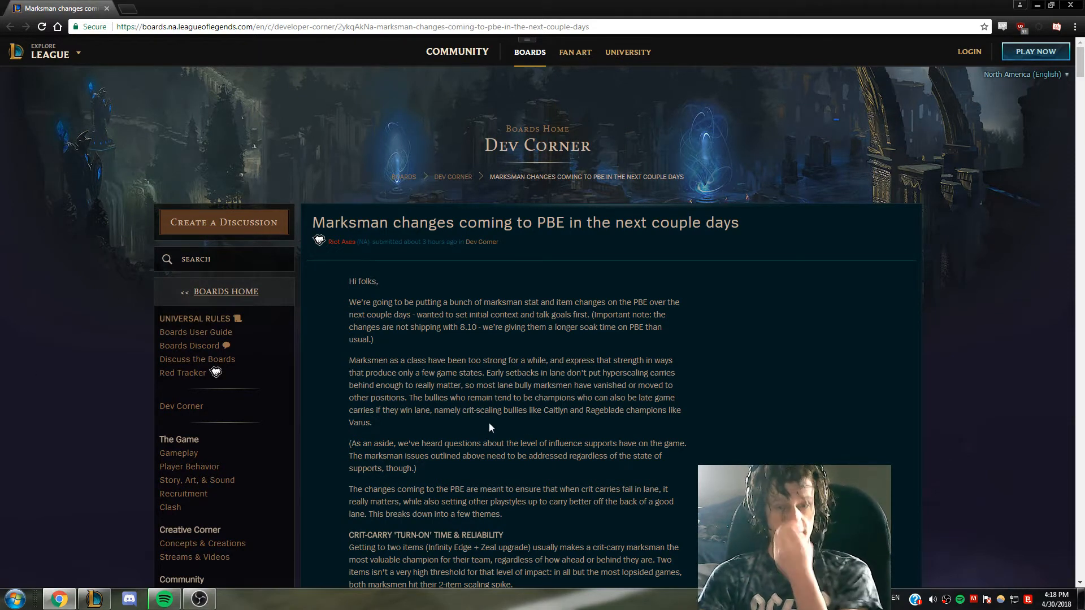
pyautogui.moveTo(389, 432)
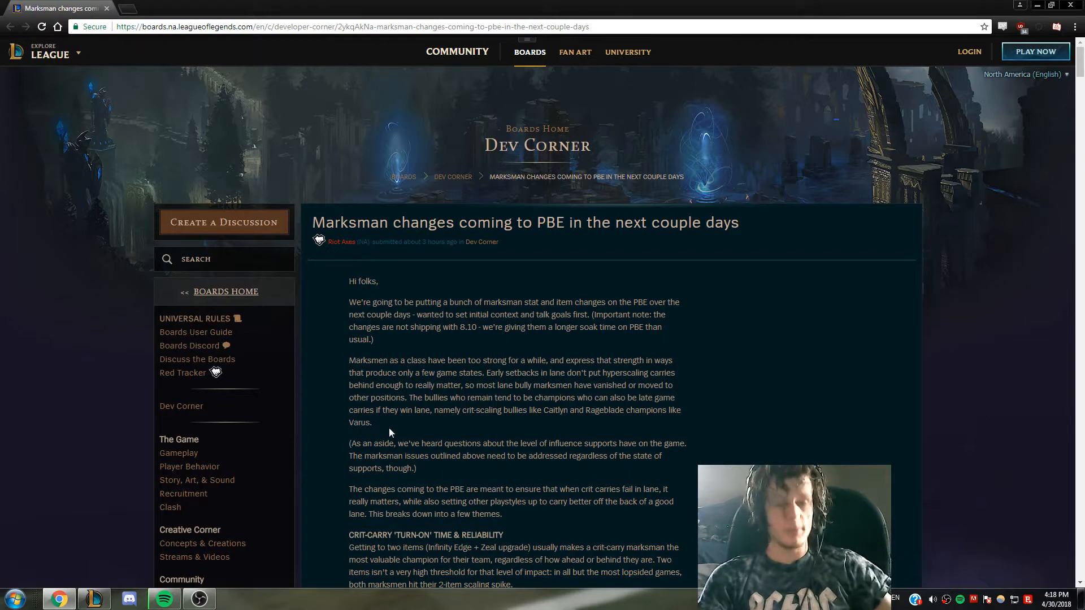
pyautogui.moveTo(453, 271)
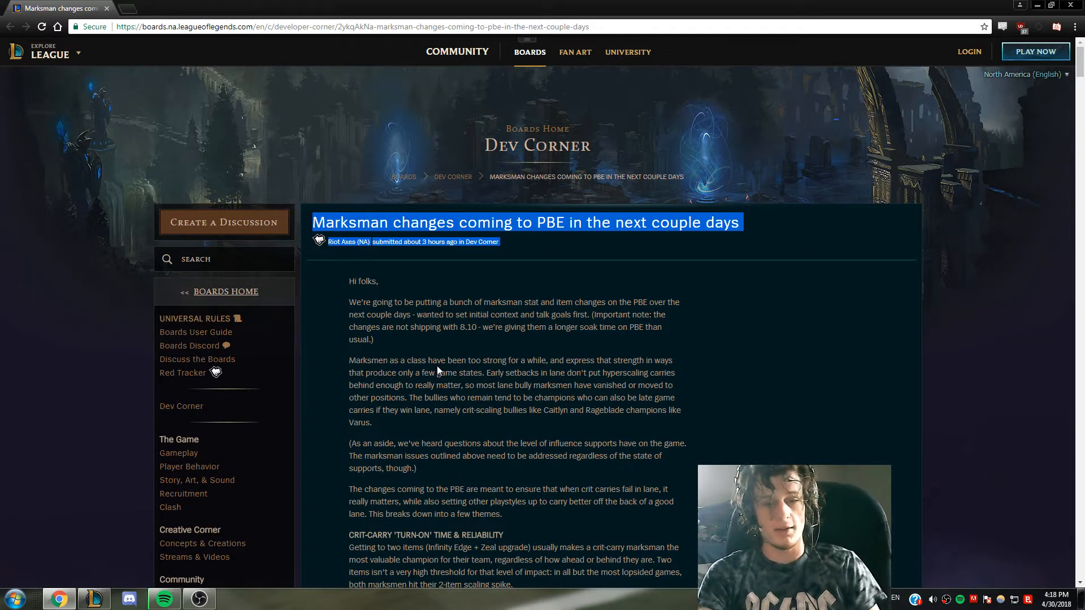
# - Scroll down, then back up to reread the marksman post's intro and crit-carry goals
pyautogui.scroll(-3)
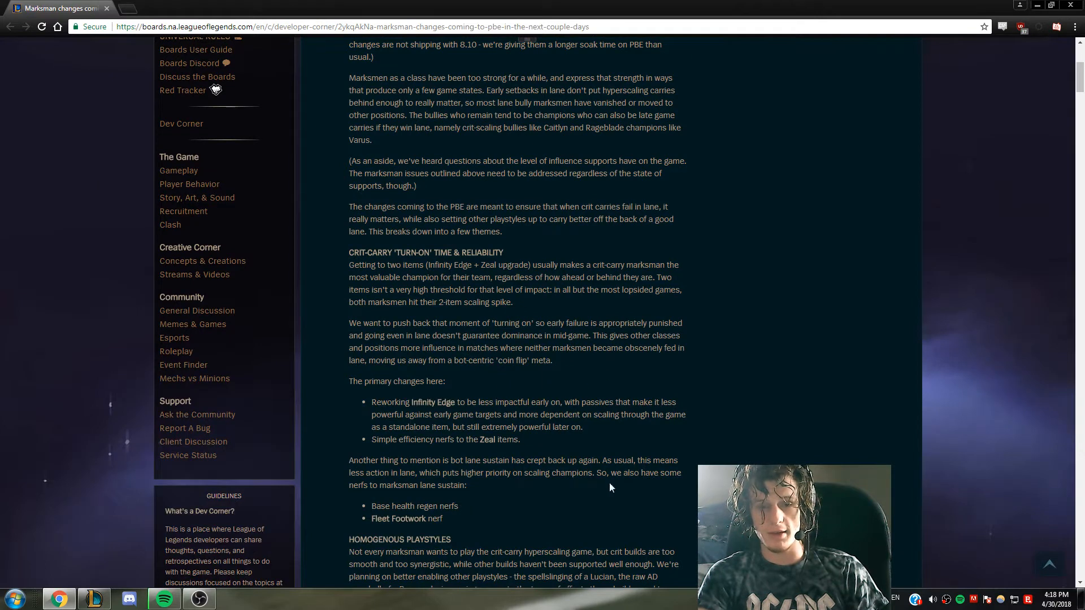
pyautogui.scroll(3)
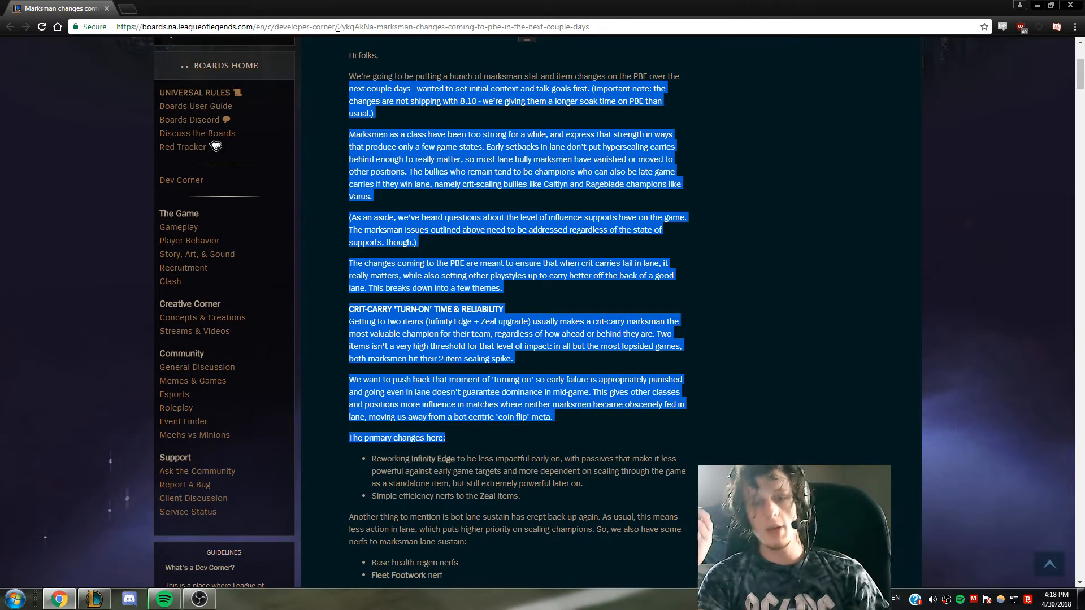
pyautogui.moveTo(555, 197)
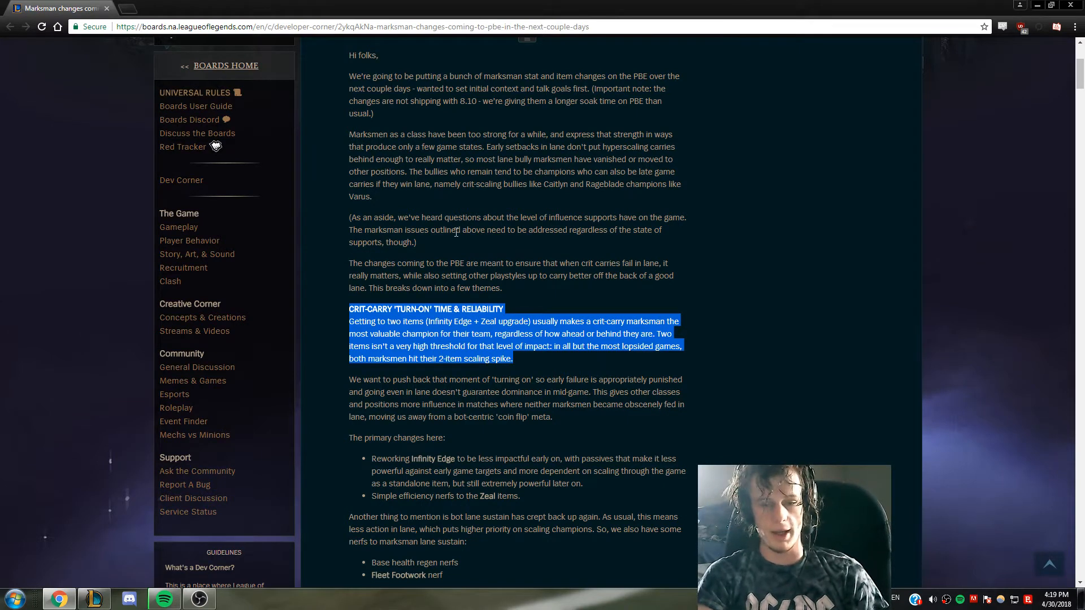
pyautogui.moveTo(339, 317)
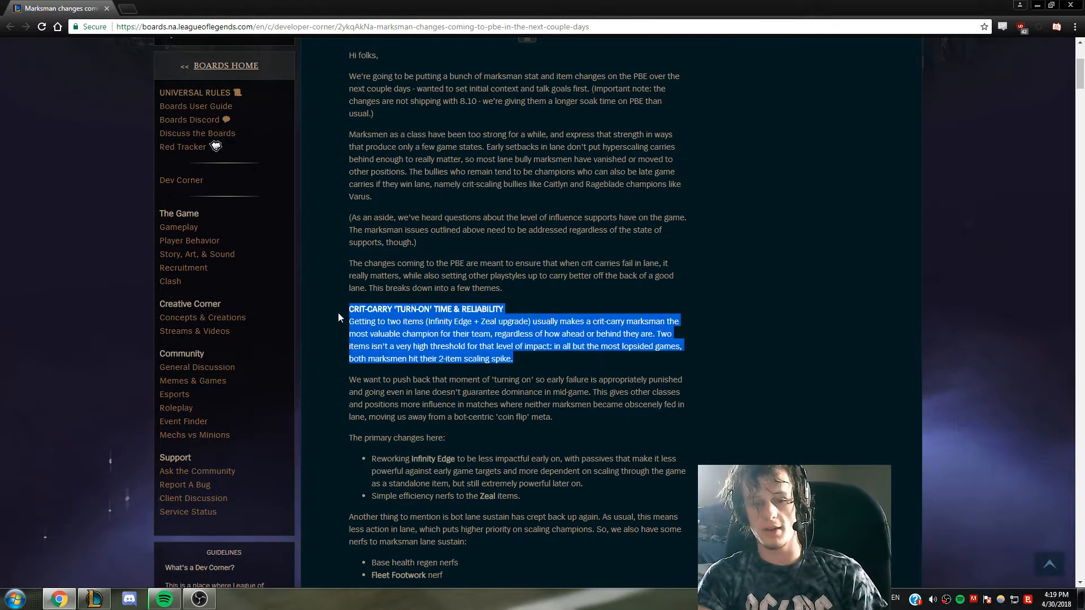
# - Scroll to the primary changes list and focus the Infinity Edge rework entry
pyautogui.scroll(-3)
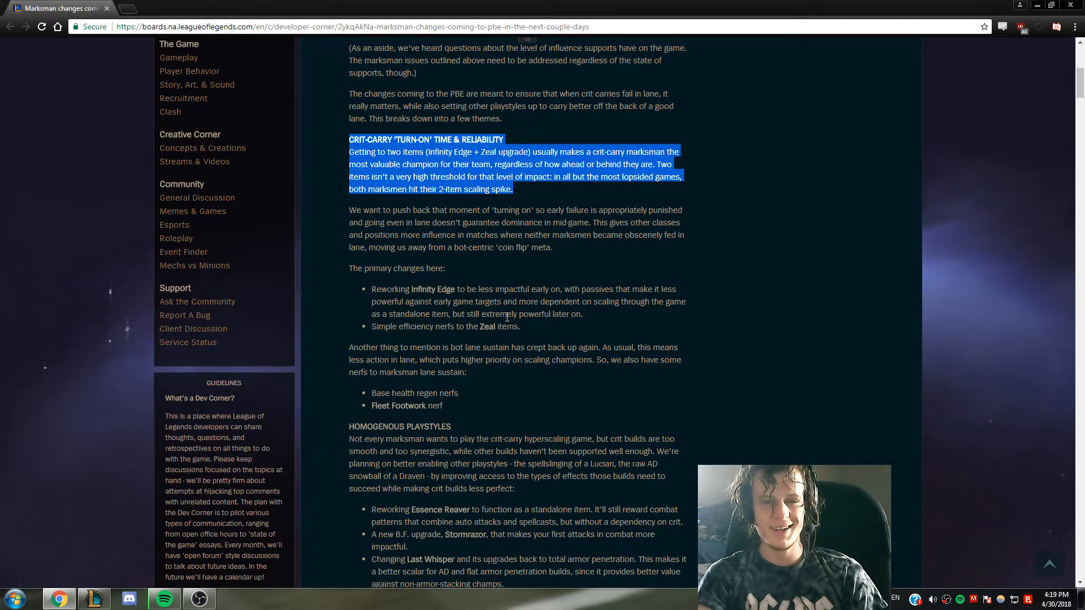
pyautogui.click(373, 289)
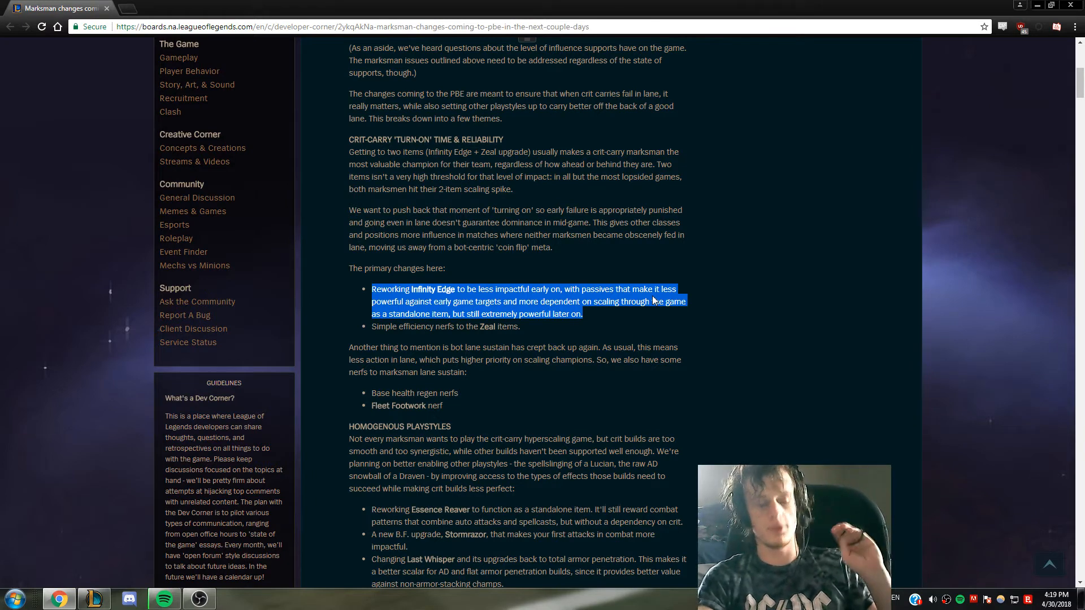
pyautogui.moveTo(533, 341)
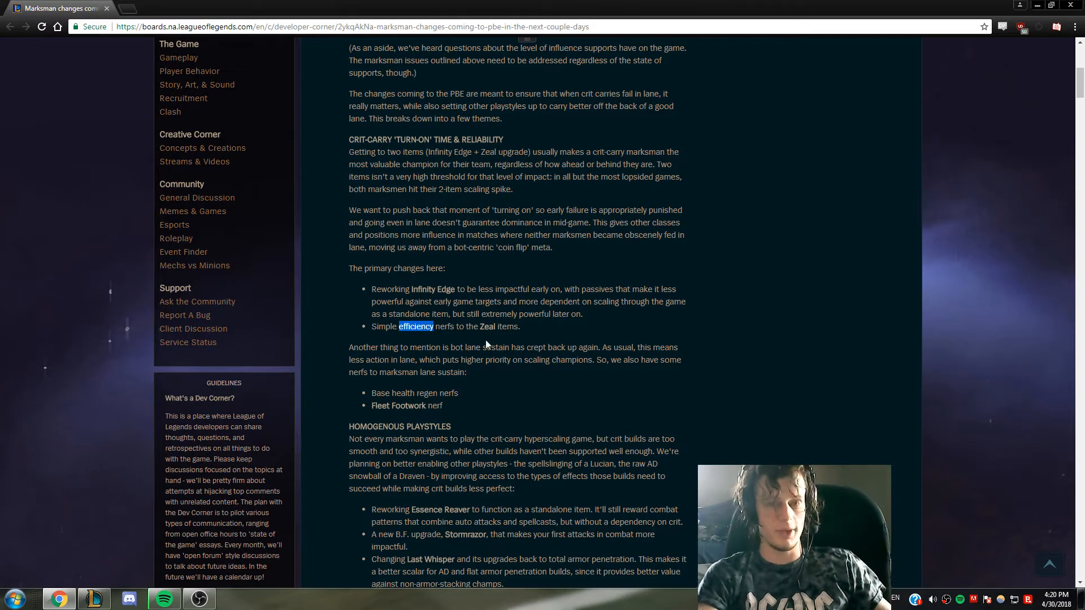
# - Read the lane sustain nerf bullets, highlighting the base health regen line
pyautogui.scroll(-3)
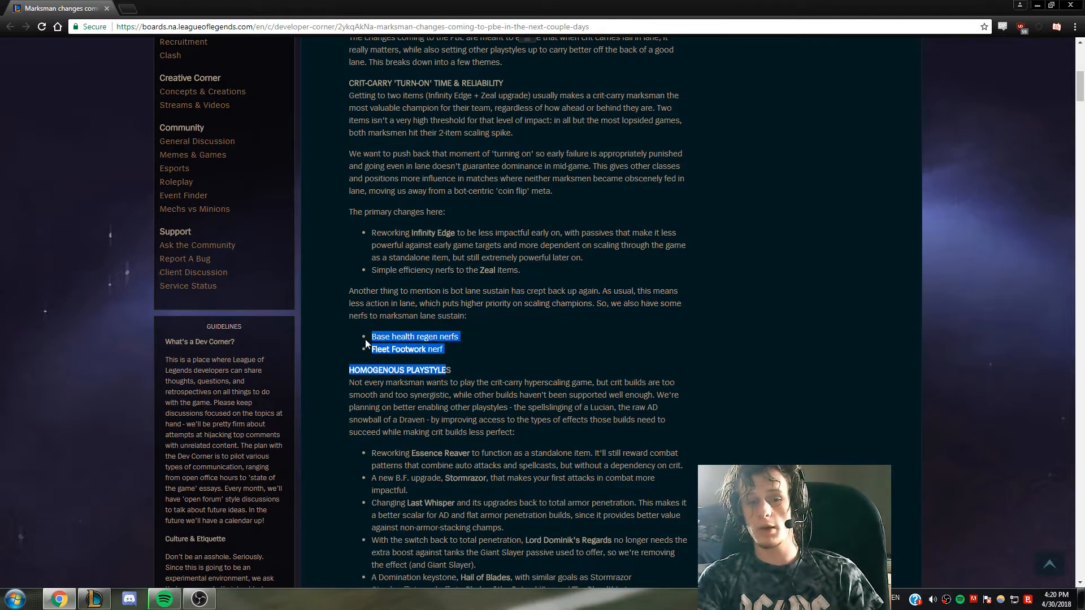
pyautogui.click(486, 352)
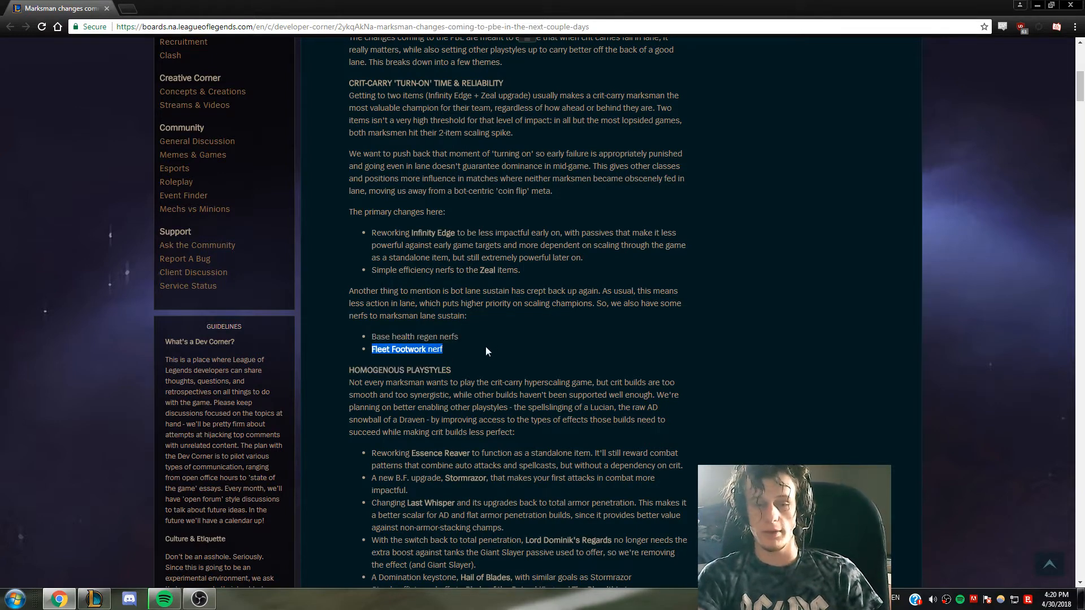
pyautogui.moveTo(476, 340)
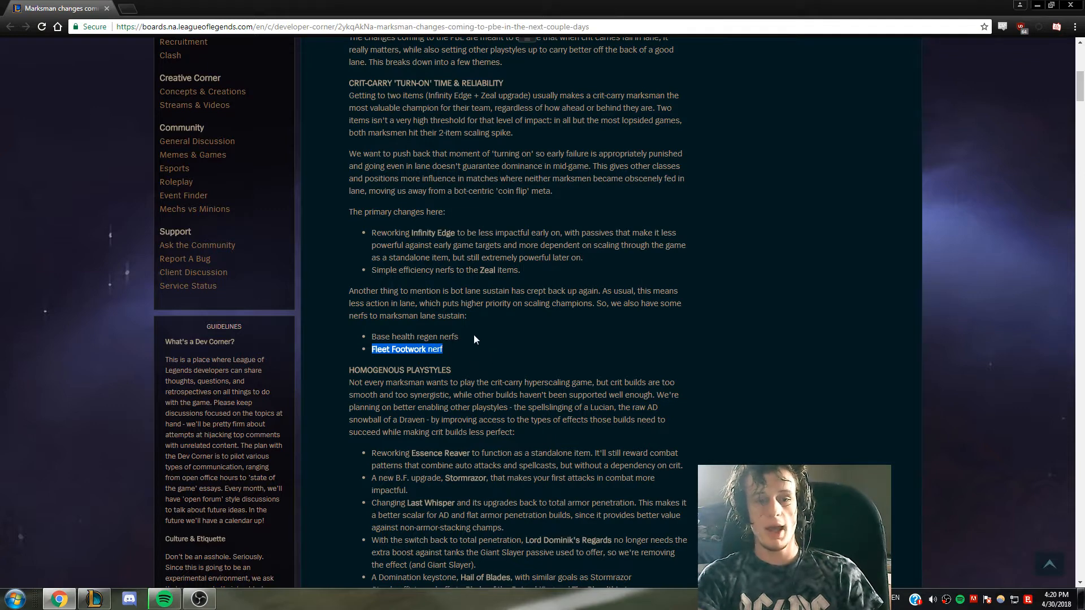
pyautogui.doubleClick(415, 336)
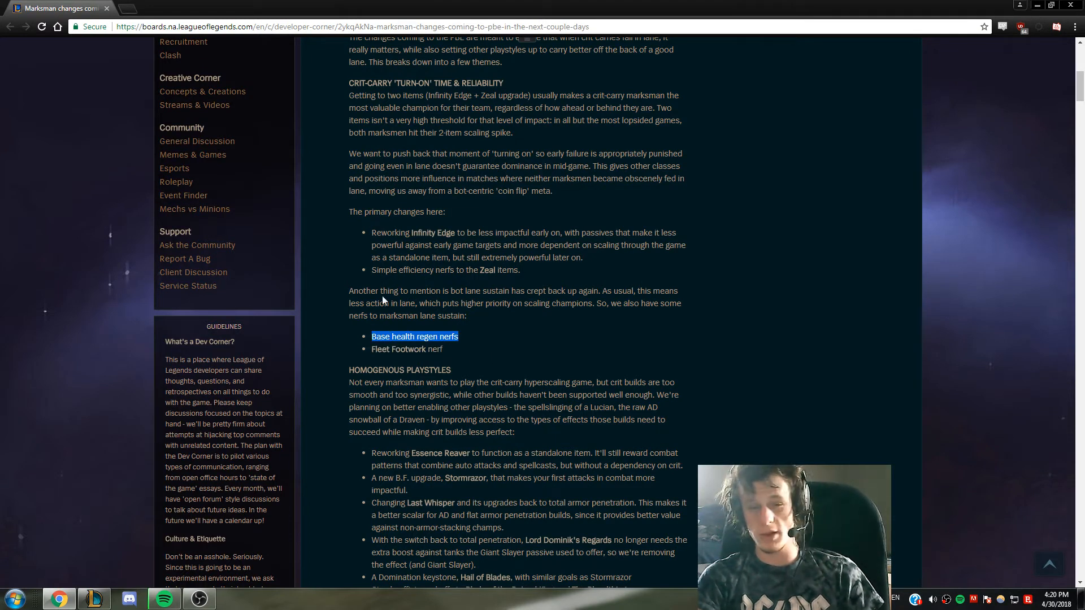
pyautogui.moveTo(409, 347)
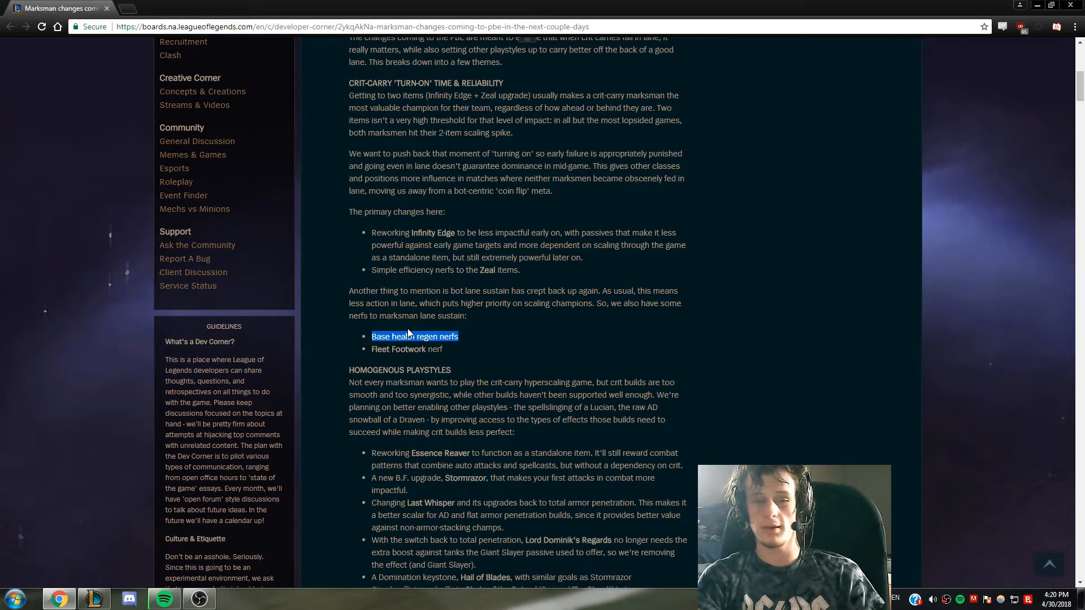
pyautogui.moveTo(309, 163)
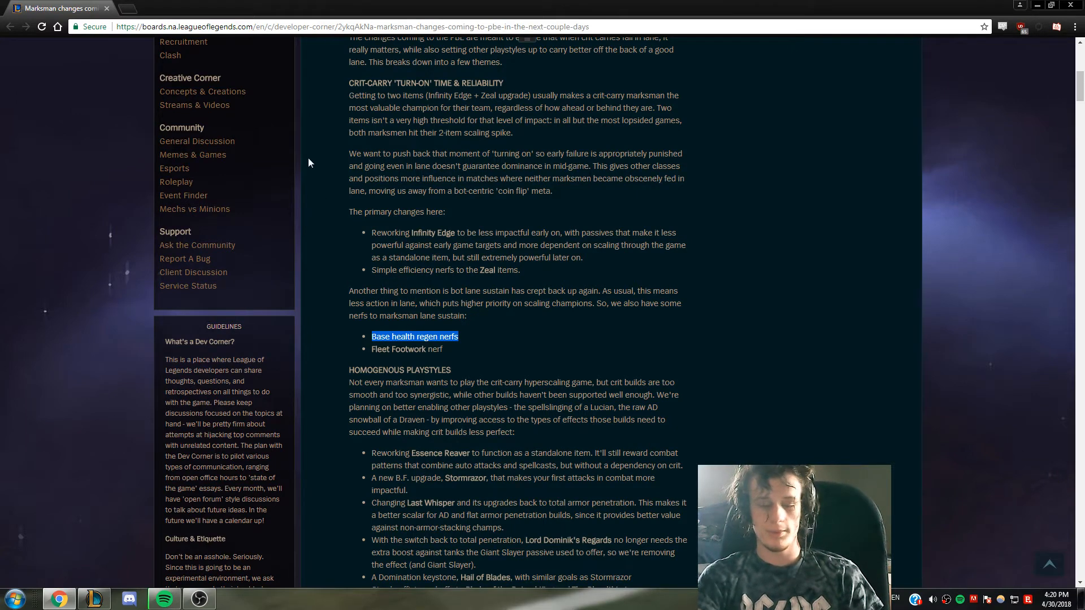
pyautogui.moveTo(179, 222)
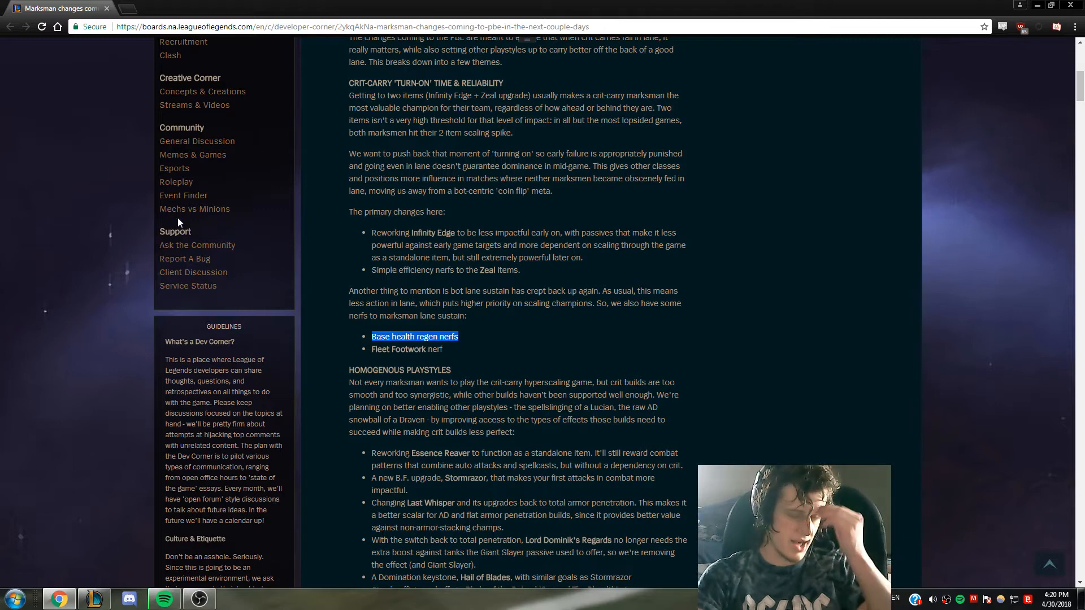
pyautogui.moveTo(272, 219)
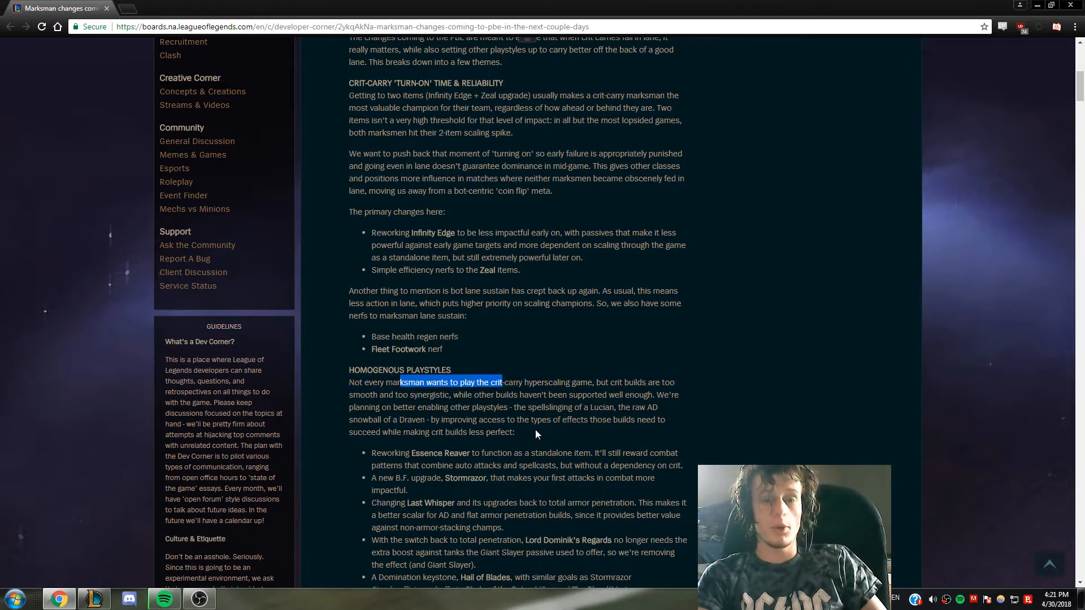
# - Scroll to Homogenous Playstyles and highlight Last Whisper's armor penetration change
pyautogui.scroll(-3)
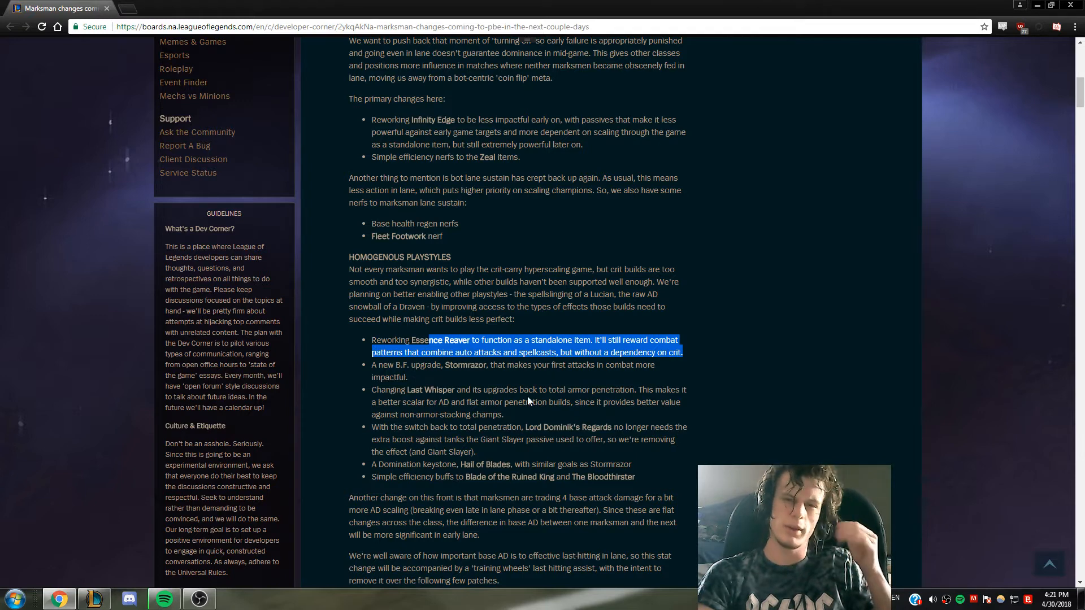
pyautogui.moveTo(526, 385)
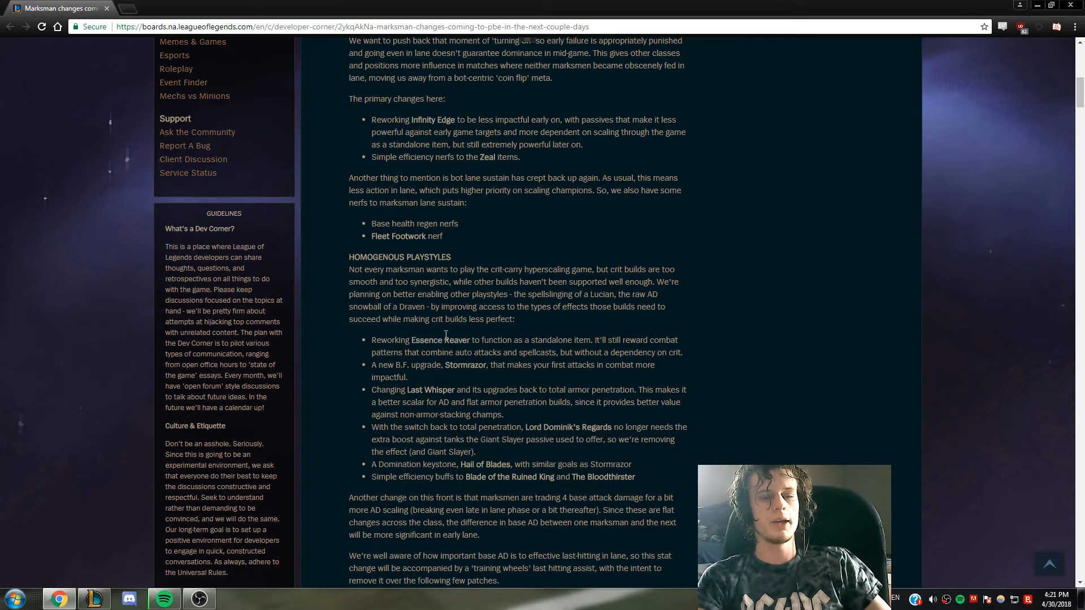
pyautogui.doubleClick(436, 339)
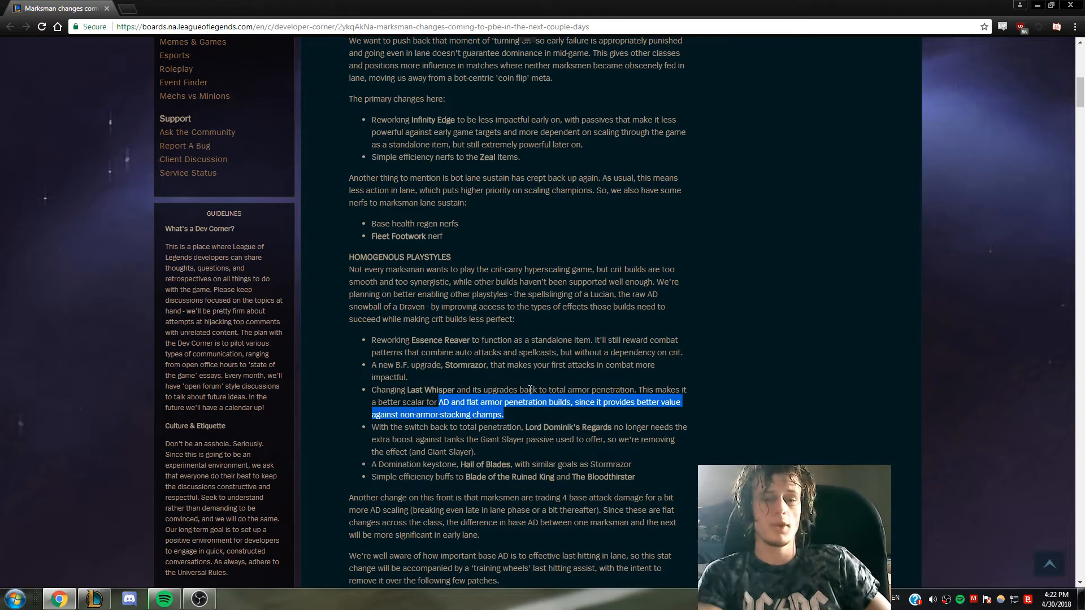
pyautogui.moveTo(499, 410)
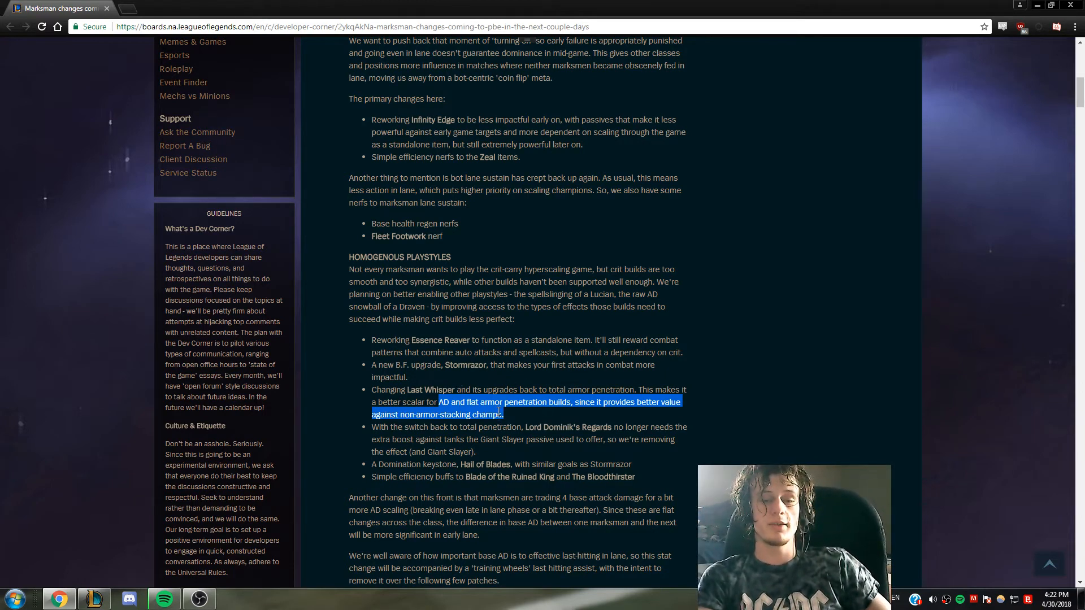
# - Highlight the Bloodthirster buffs, then scroll to the base AD trade and last-hitting assist
pyautogui.click(460, 414)
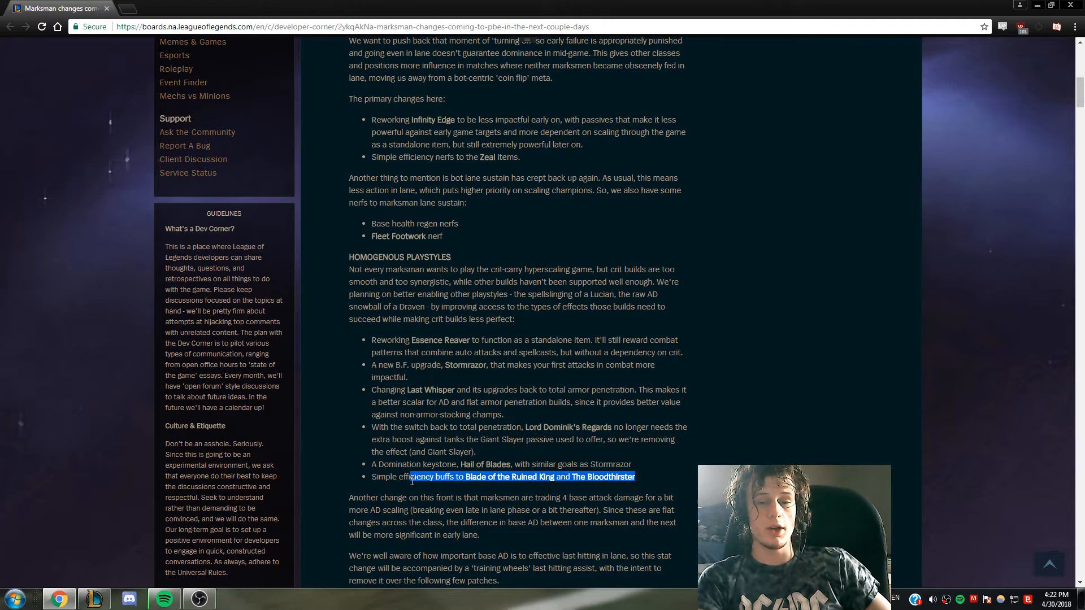
pyautogui.scroll(-3)
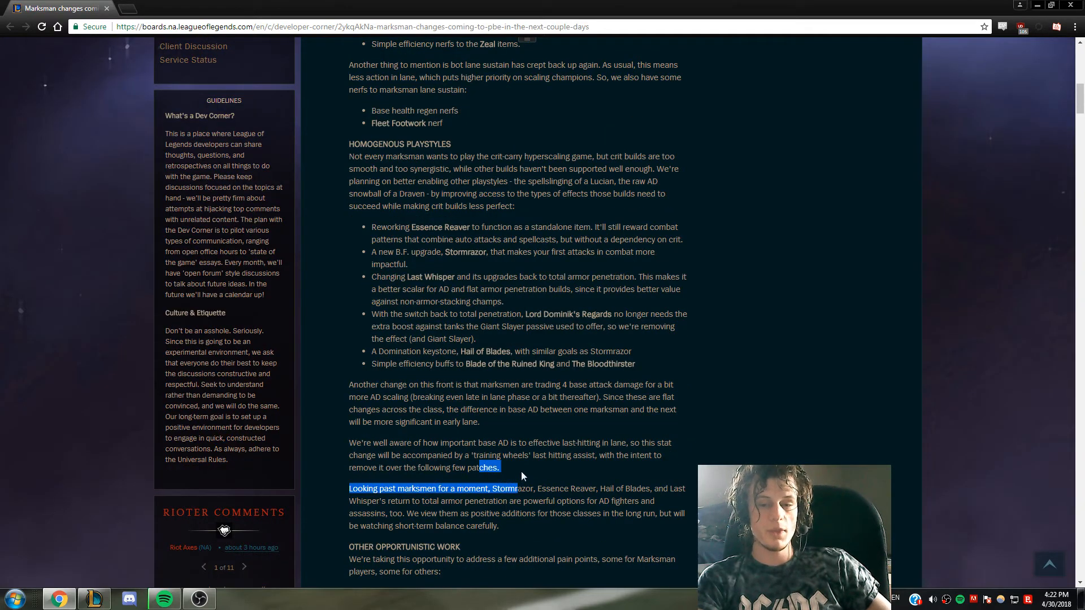
pyautogui.moveTo(512, 357)
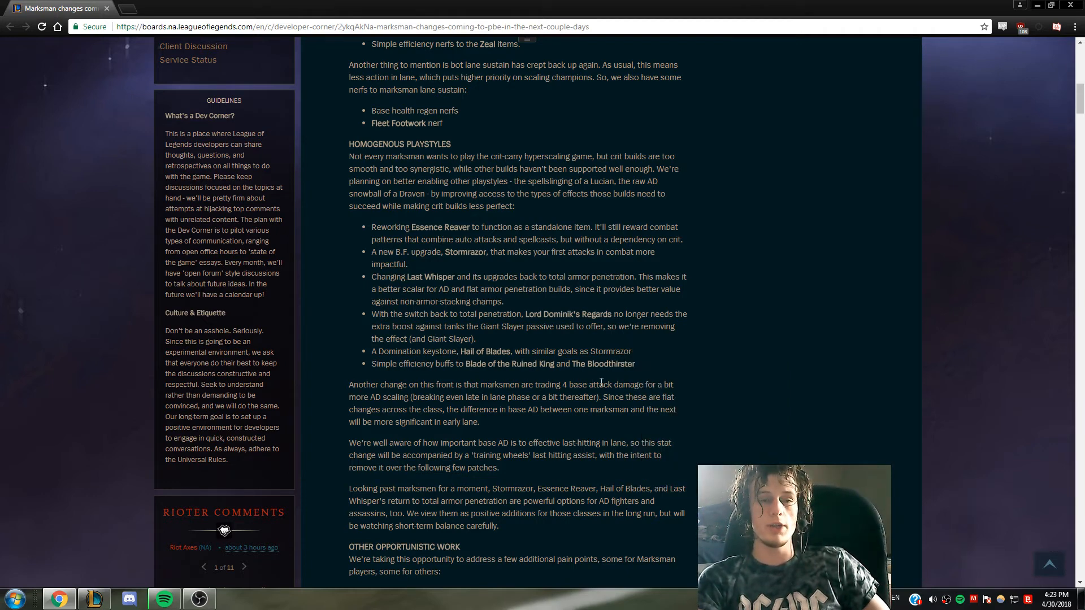
pyautogui.moveTo(675, 358)
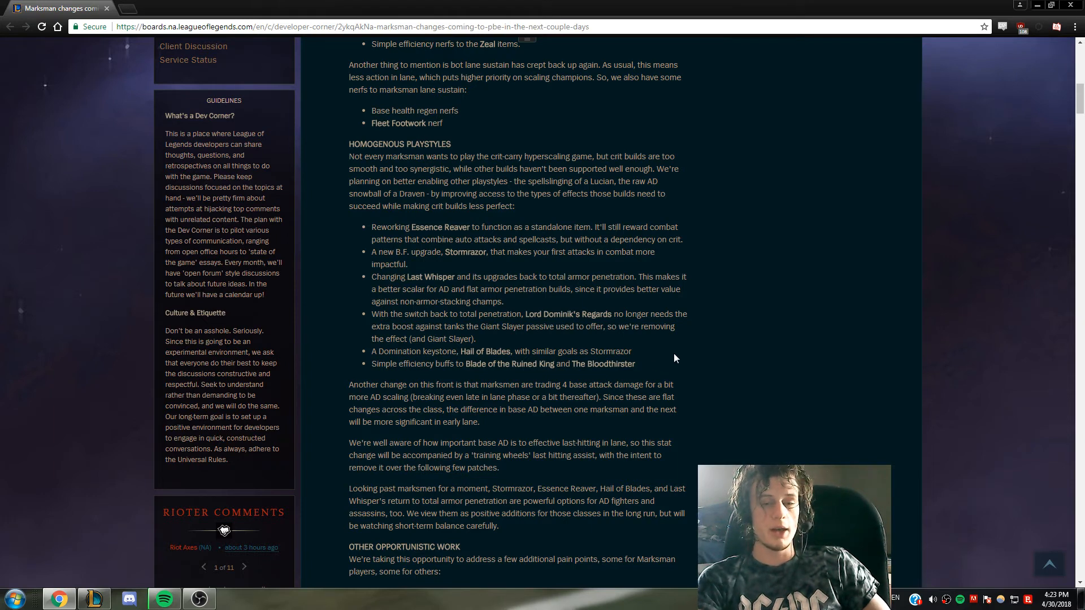
pyautogui.moveTo(690, 332)
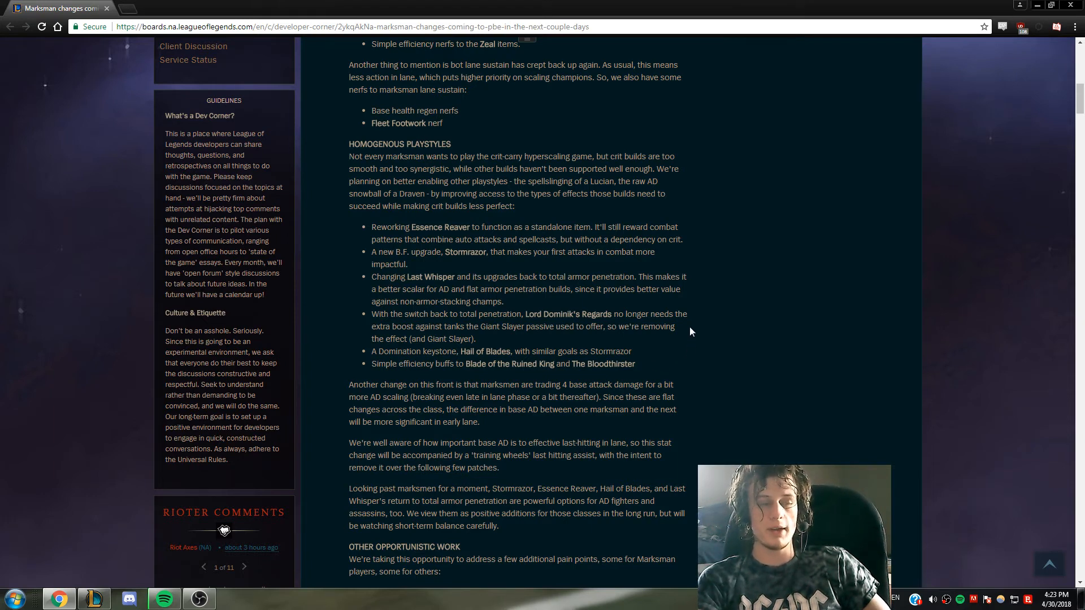
pyautogui.moveTo(679, 287)
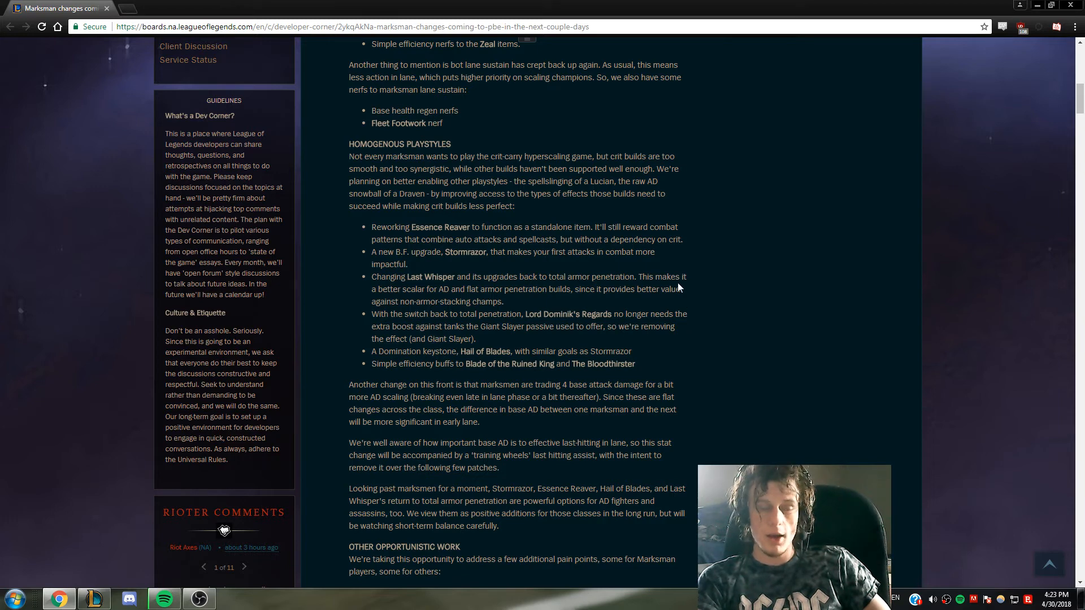
pyautogui.moveTo(679, 261)
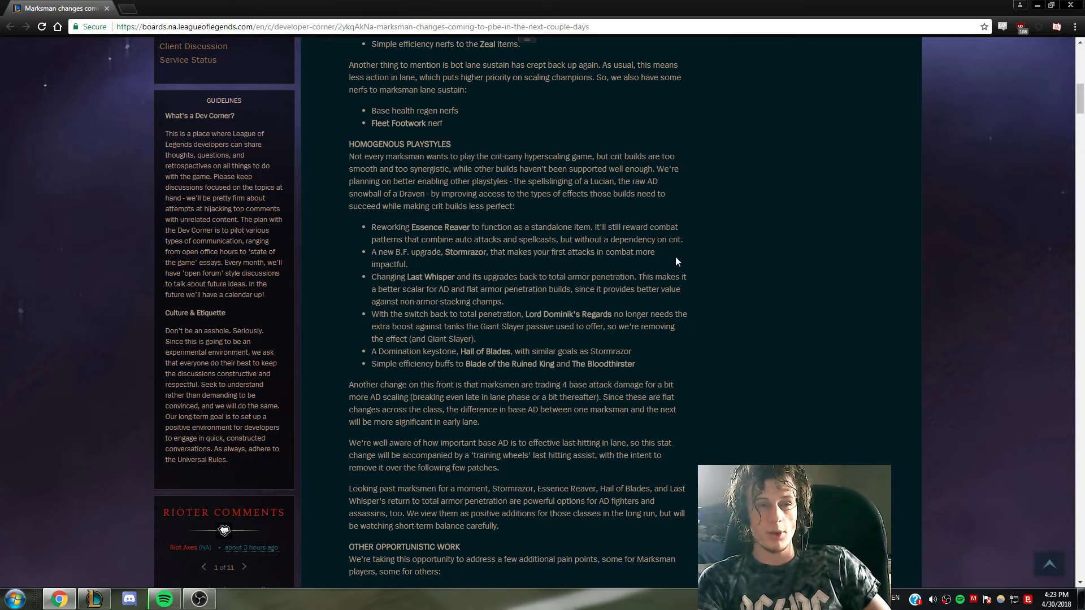
pyautogui.moveTo(672, 257)
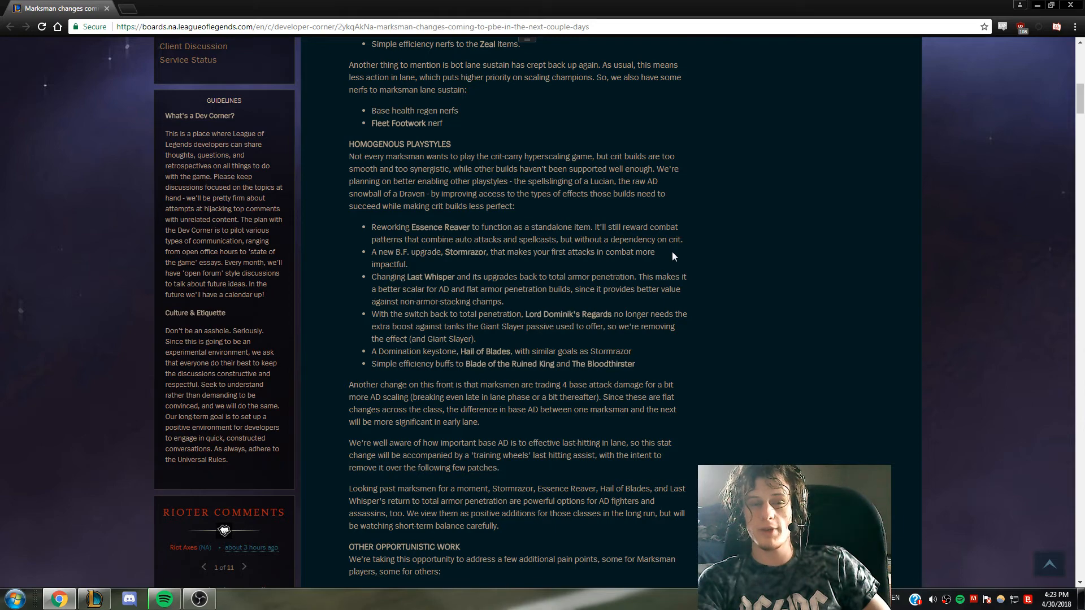
pyautogui.moveTo(640, 267)
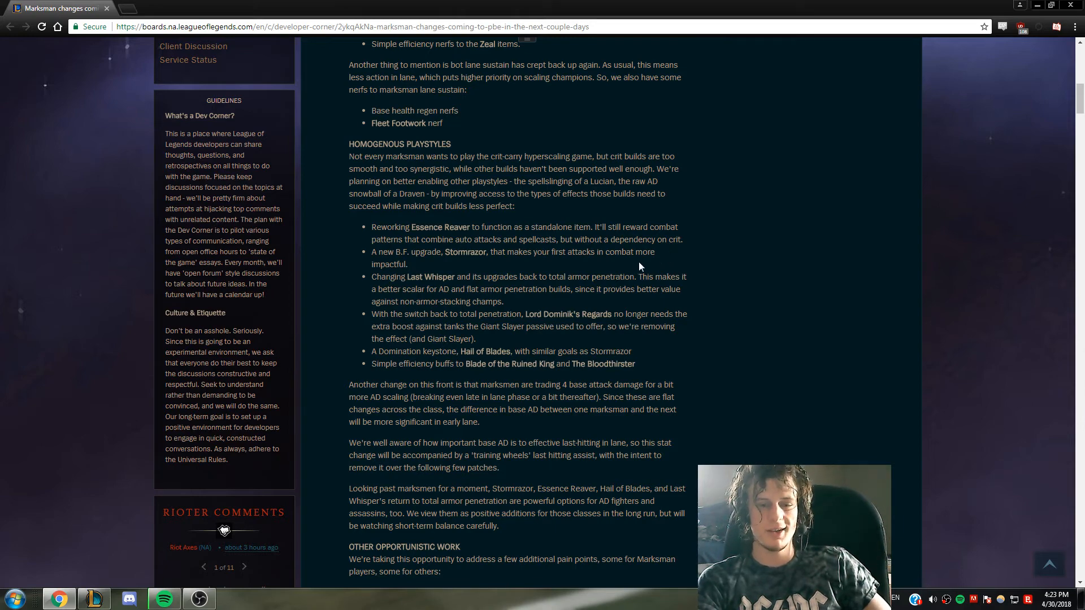
# - Scroll to Other Opportunistic Work and highlight the crit chance and AD stat bullets
pyautogui.scroll(-3)
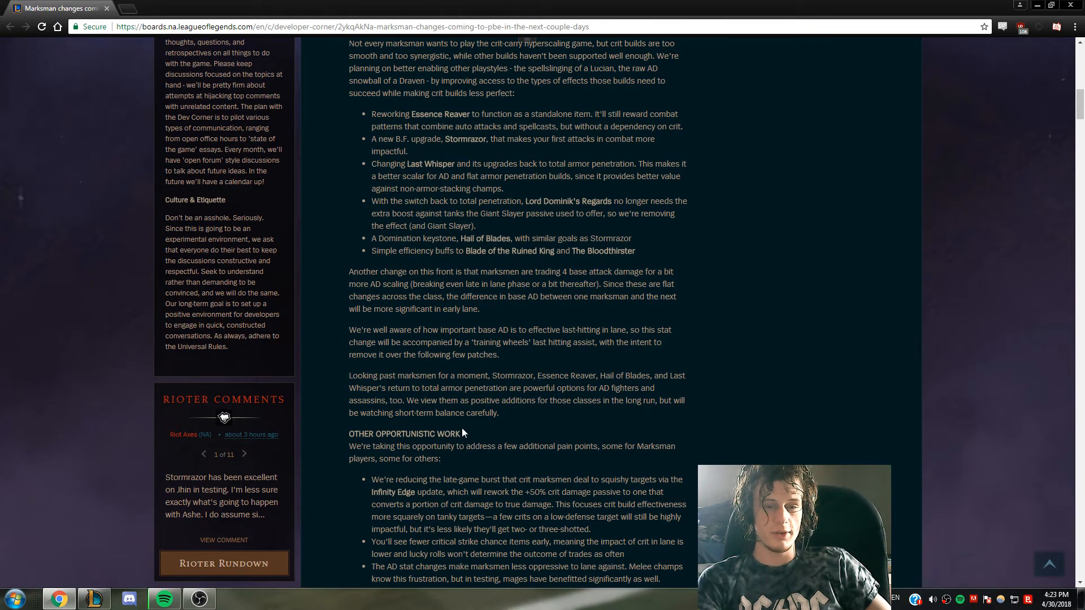
pyautogui.scroll(-3)
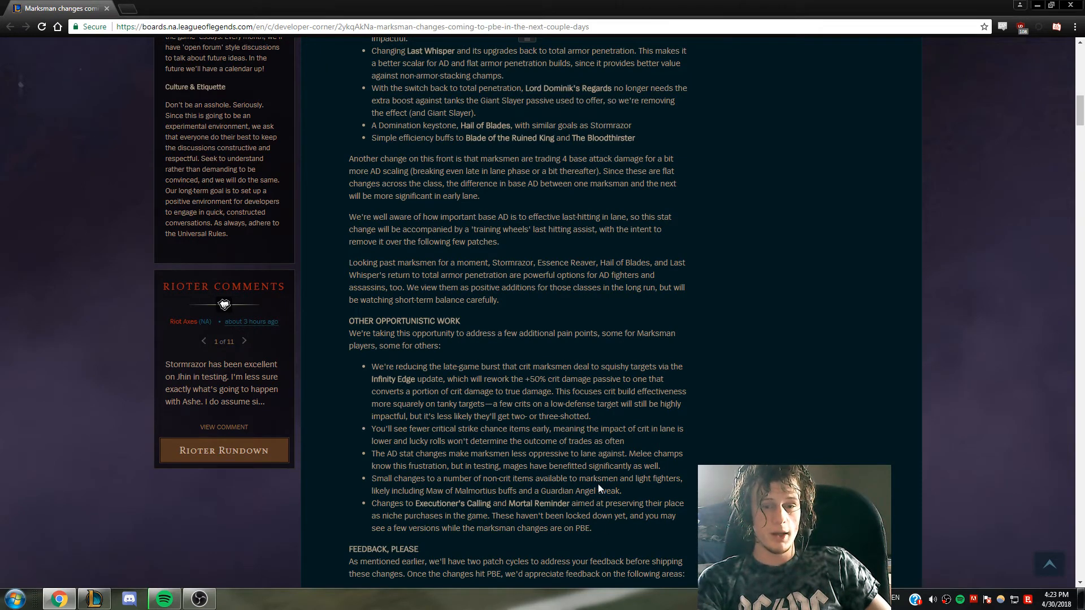
pyautogui.doubleClick(388, 503)
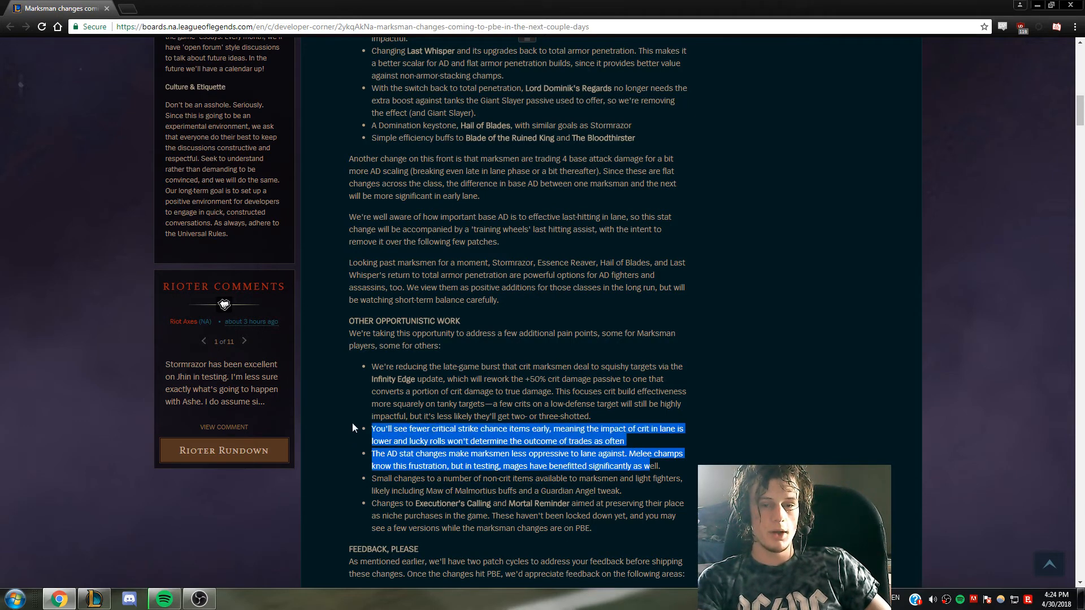
# - Scroll to the post's sign-off and Discuss section, then back toward Homogenous Playstyles
pyautogui.scroll(-3)
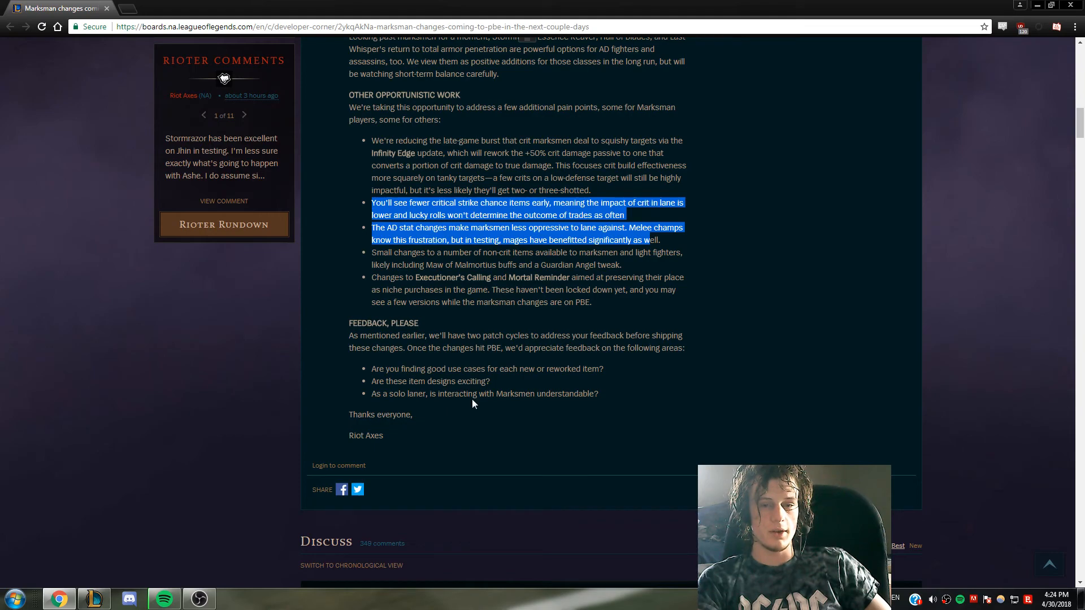
pyautogui.scroll(-3)
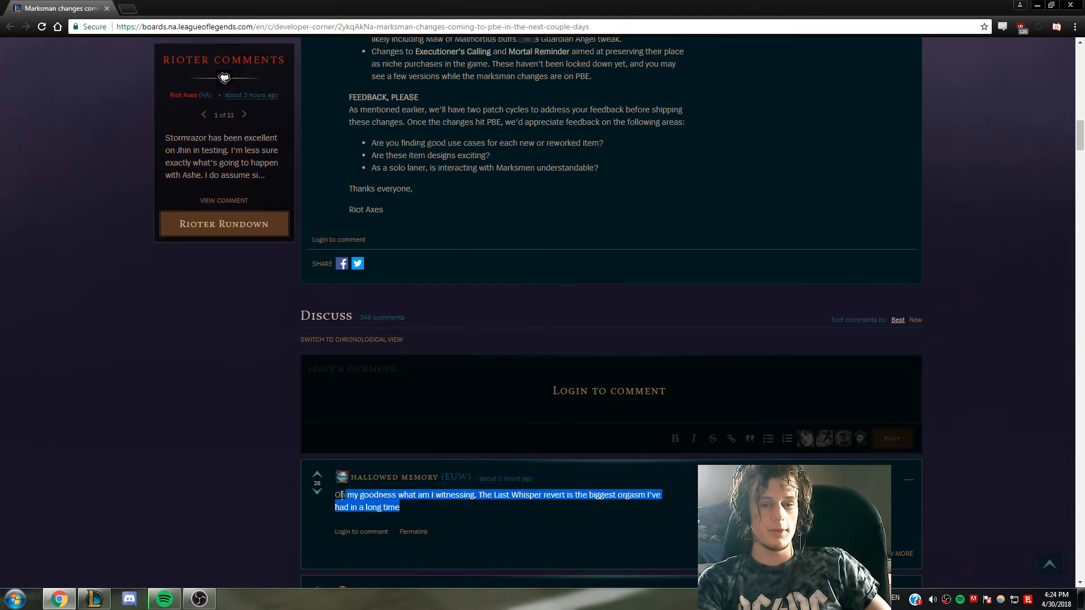
pyautogui.scroll(3)
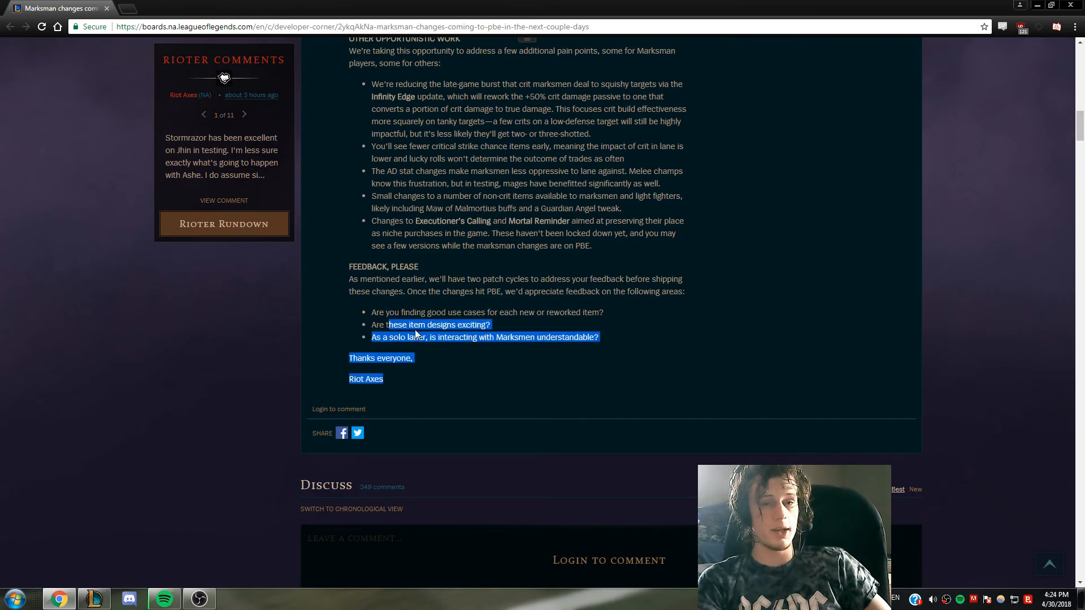
pyautogui.scroll(3)
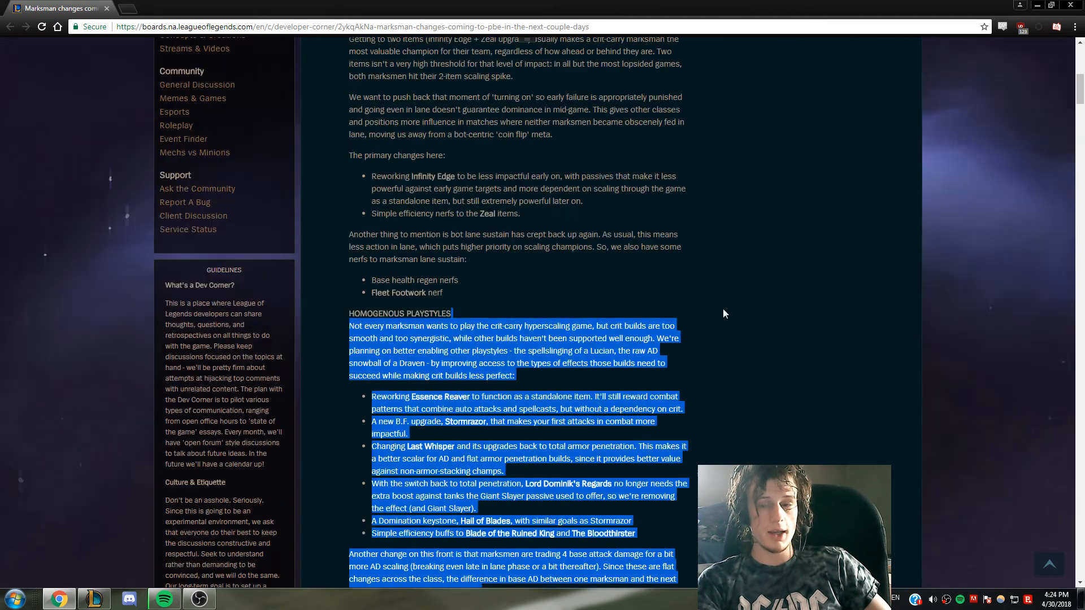
pyautogui.scroll(3)
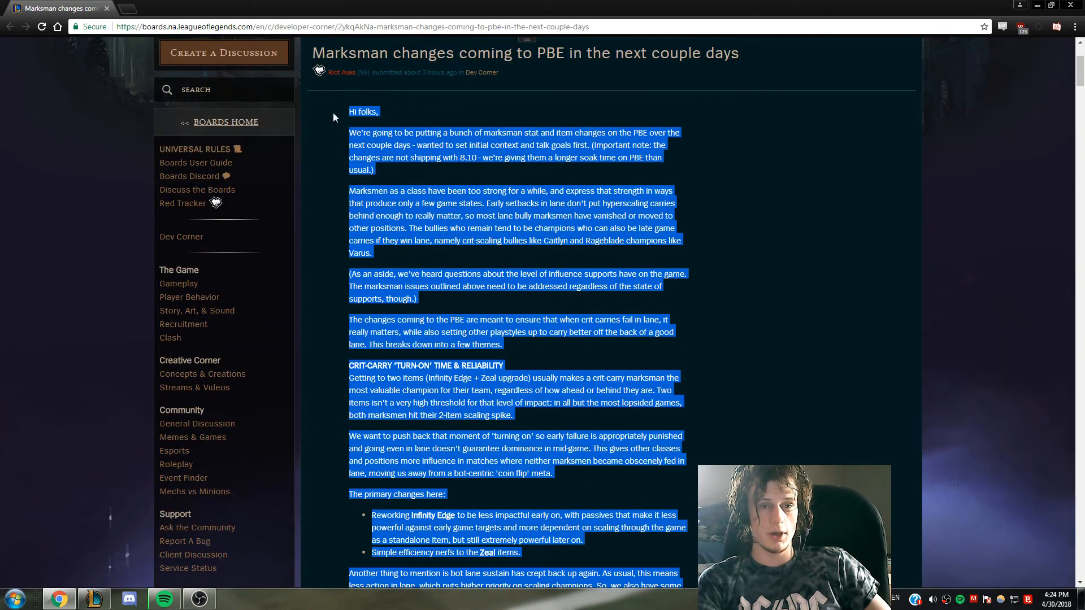
pyautogui.scroll(-3)
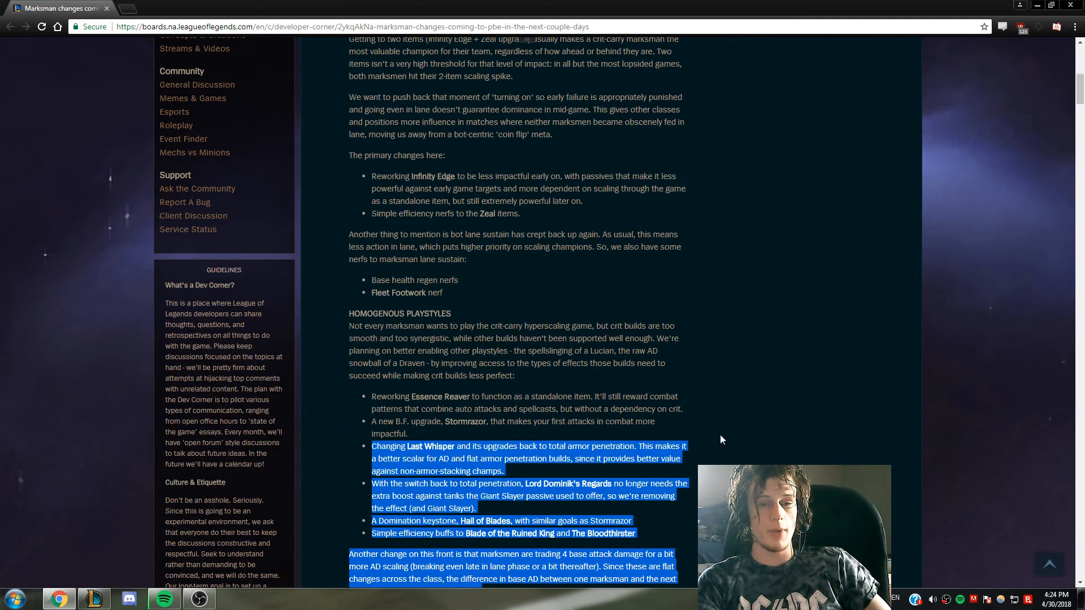
pyautogui.scroll(-3)
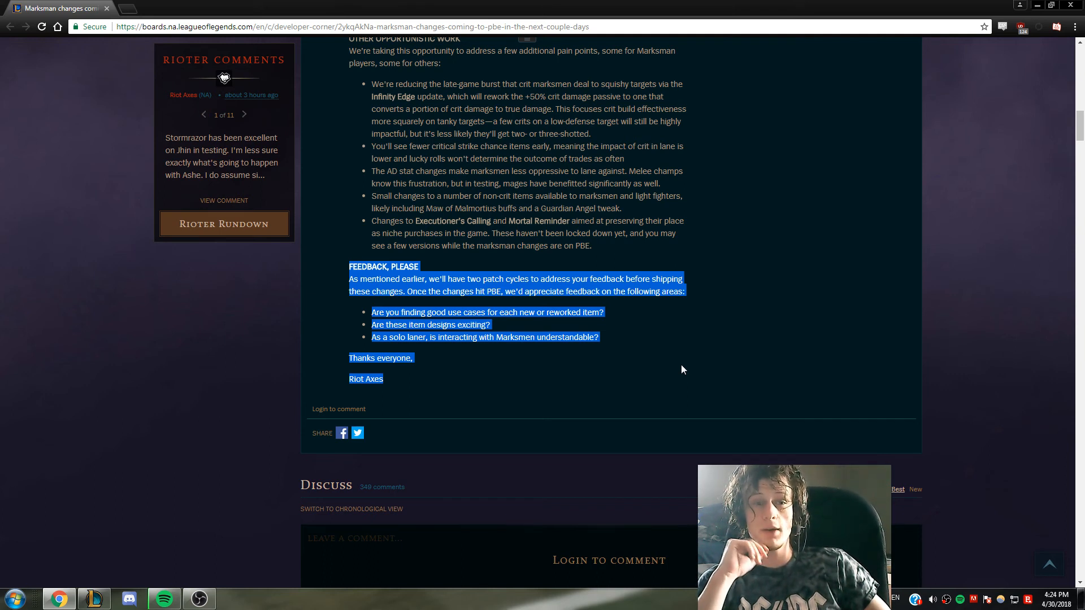
pyautogui.moveTo(576, 445)
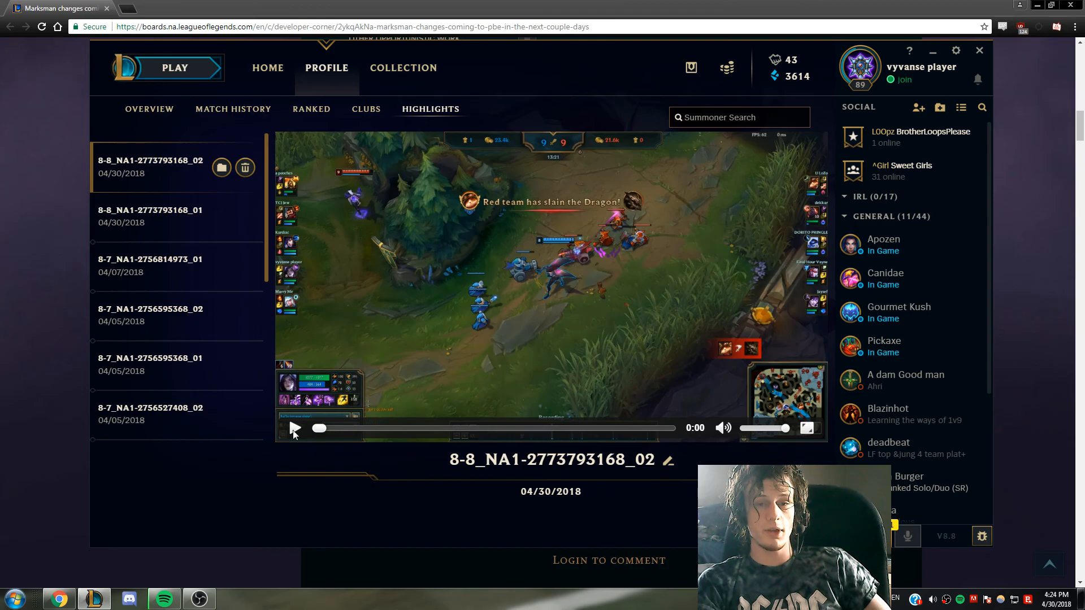
# - Play the saved 04/30/2018 game highlight full screen in the League client
pyautogui.click(807, 427)
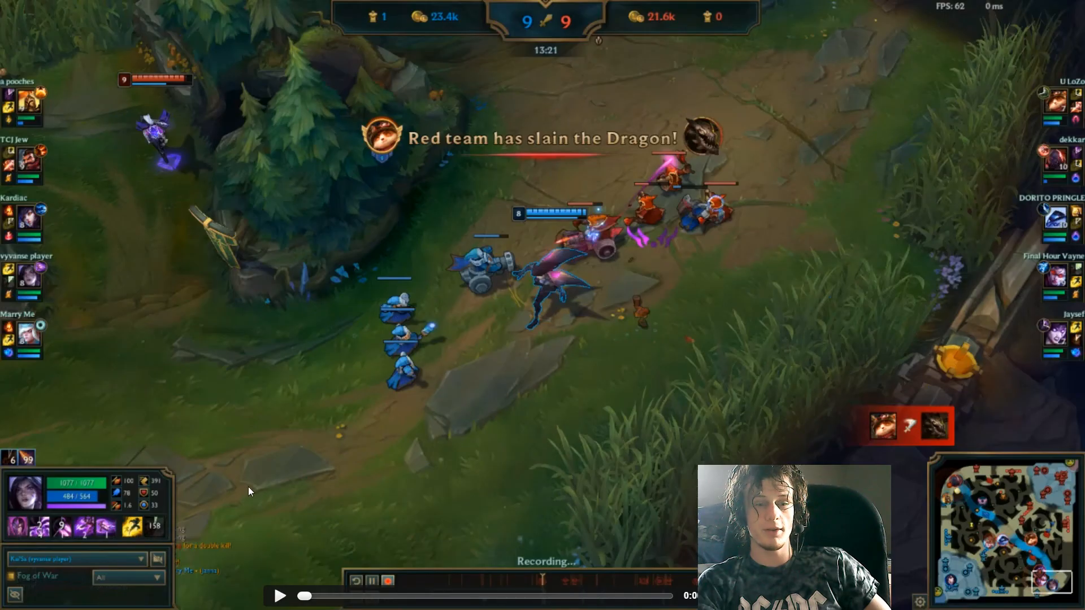
pyautogui.click(281, 596)
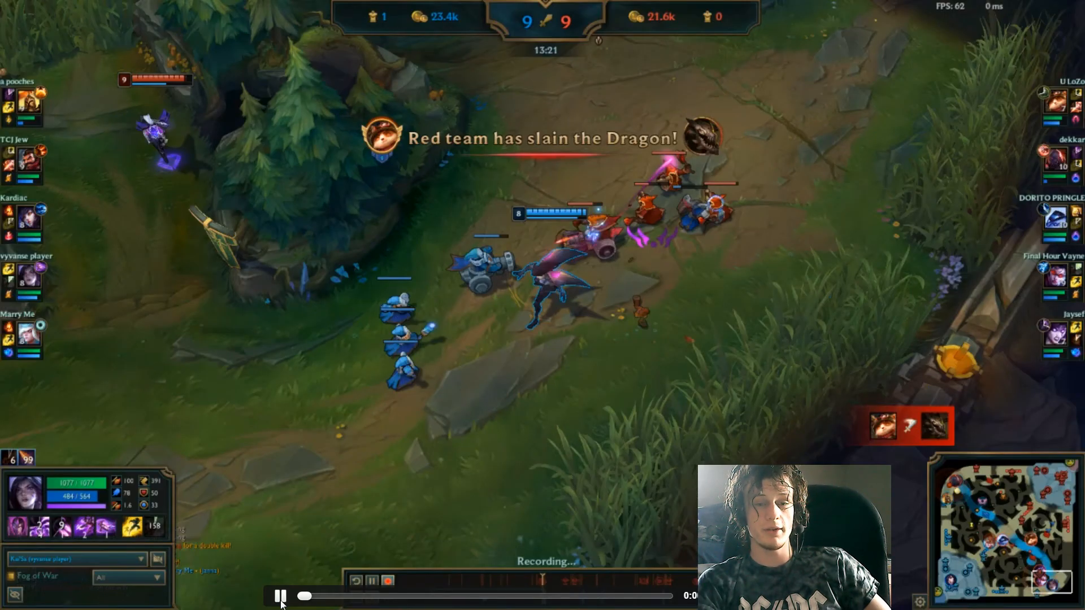